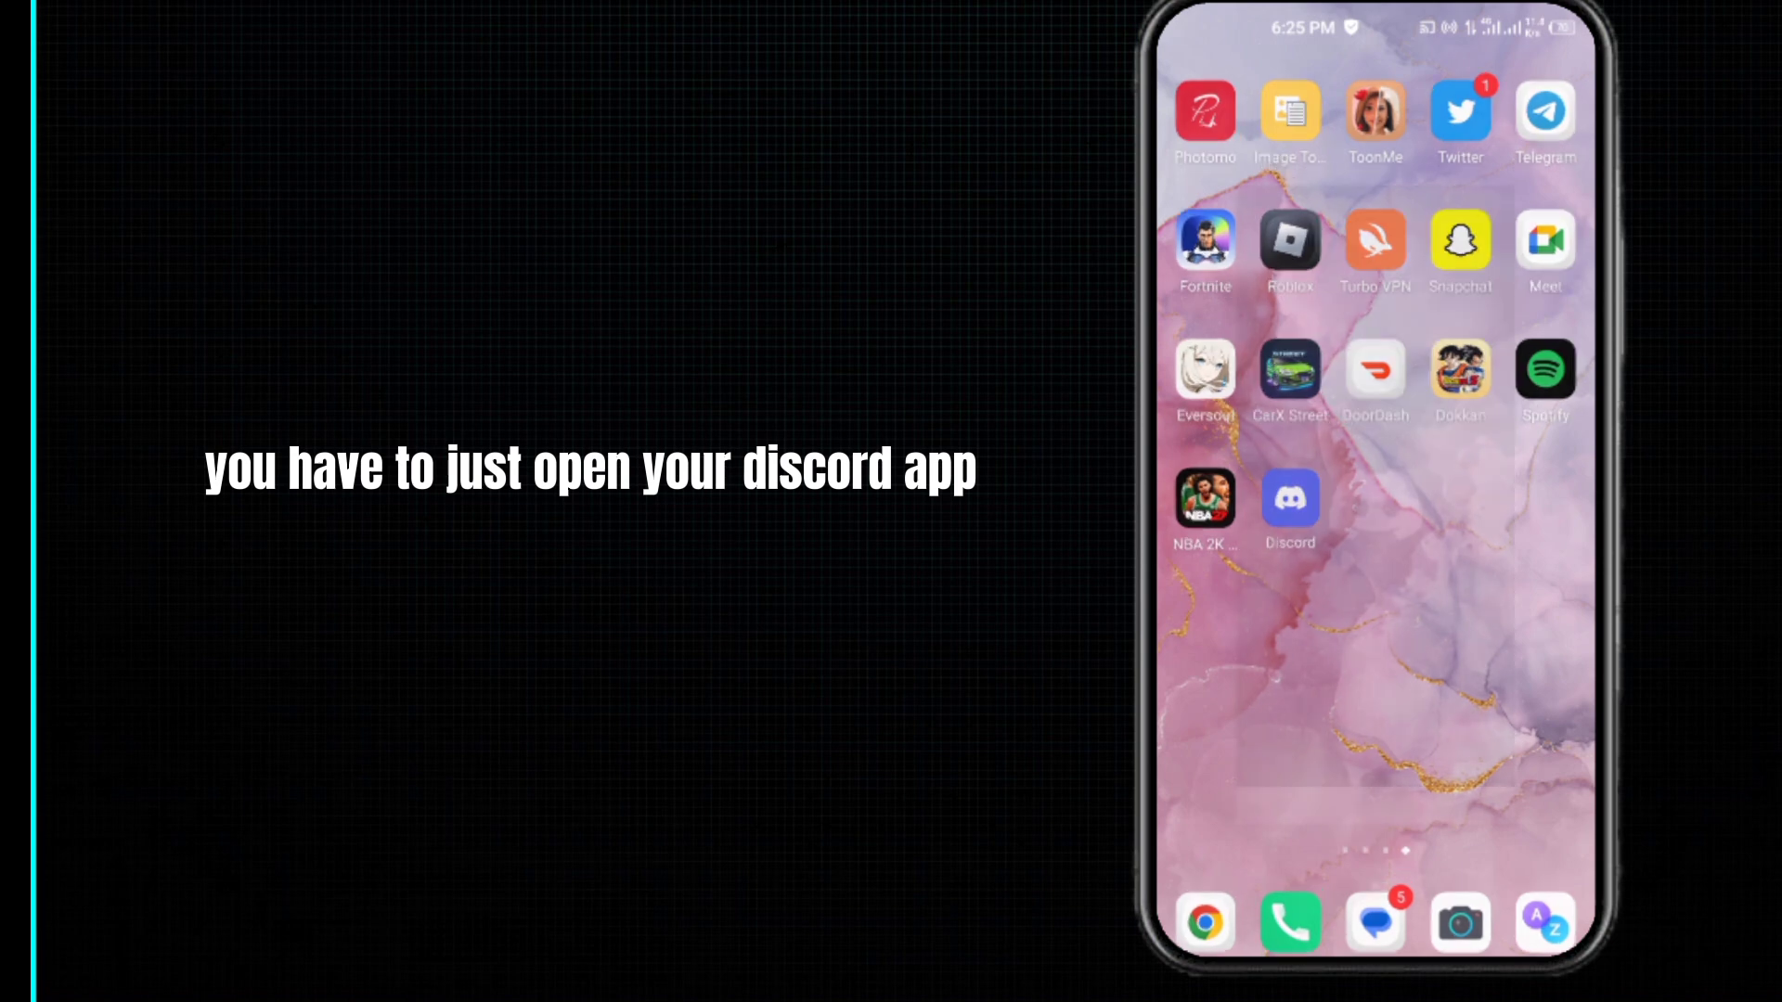
# Launch Discord from the home screen and reach its empty Direct Messages page
pyautogui.click(1290, 500)
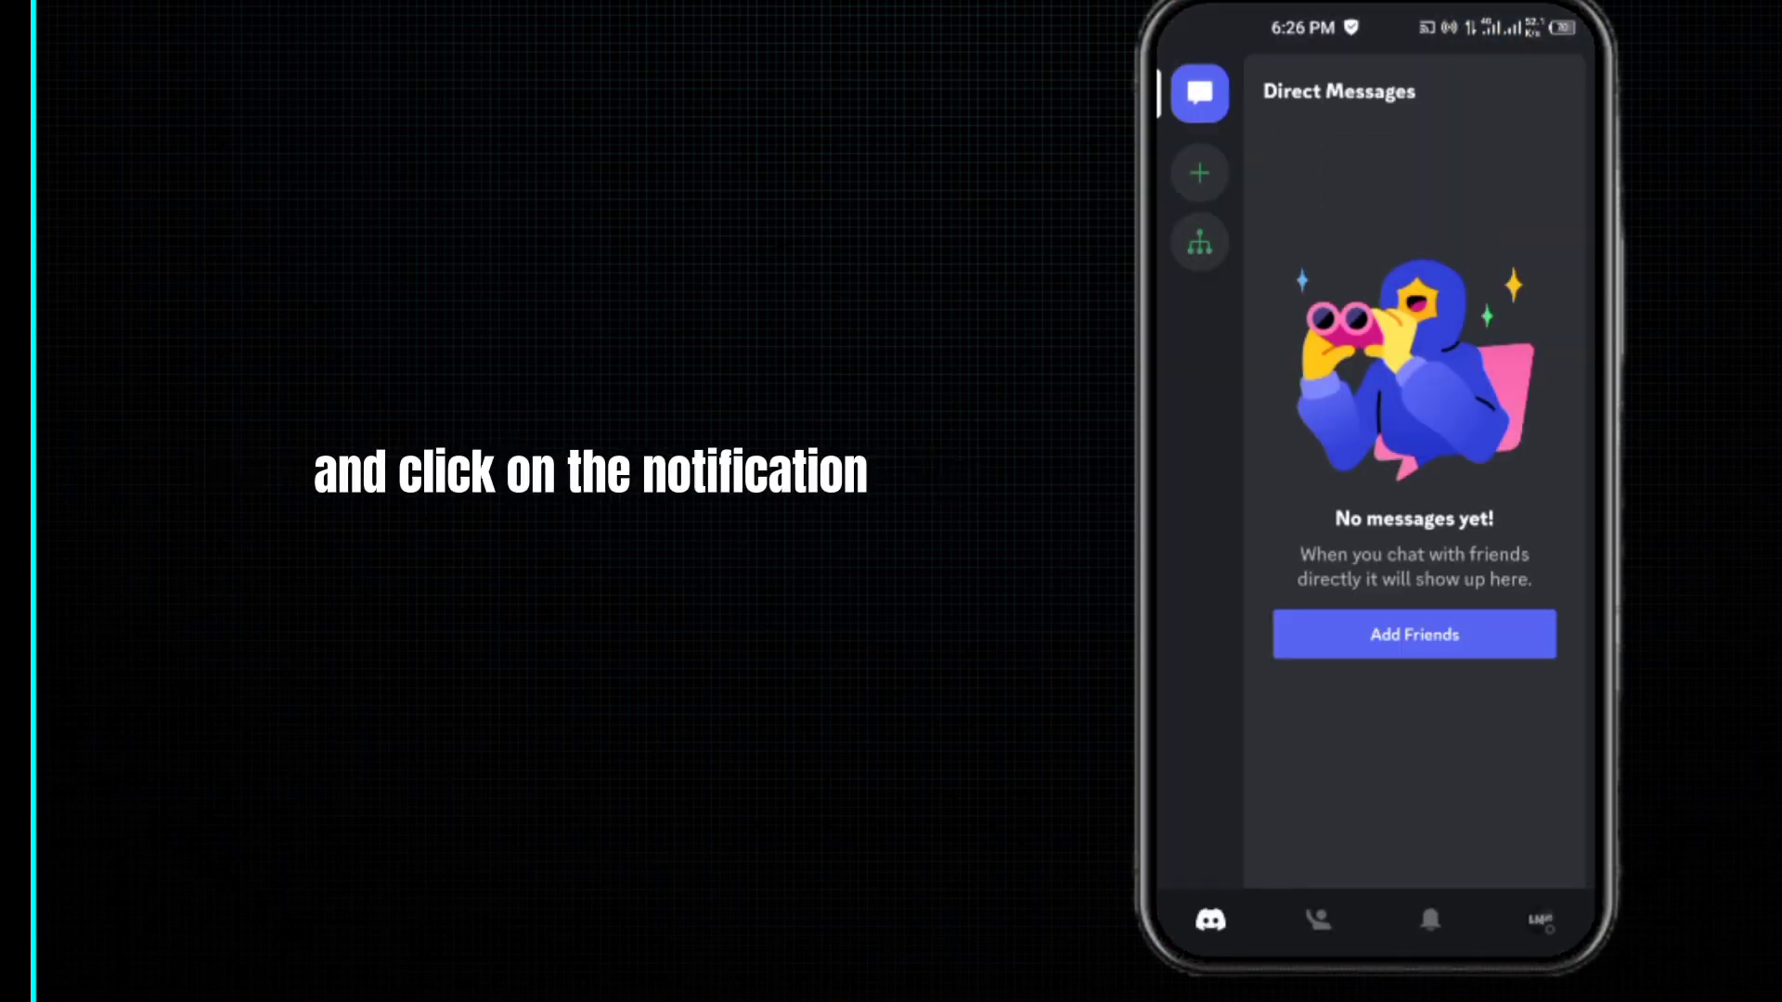
pyautogui.click(1429, 920)
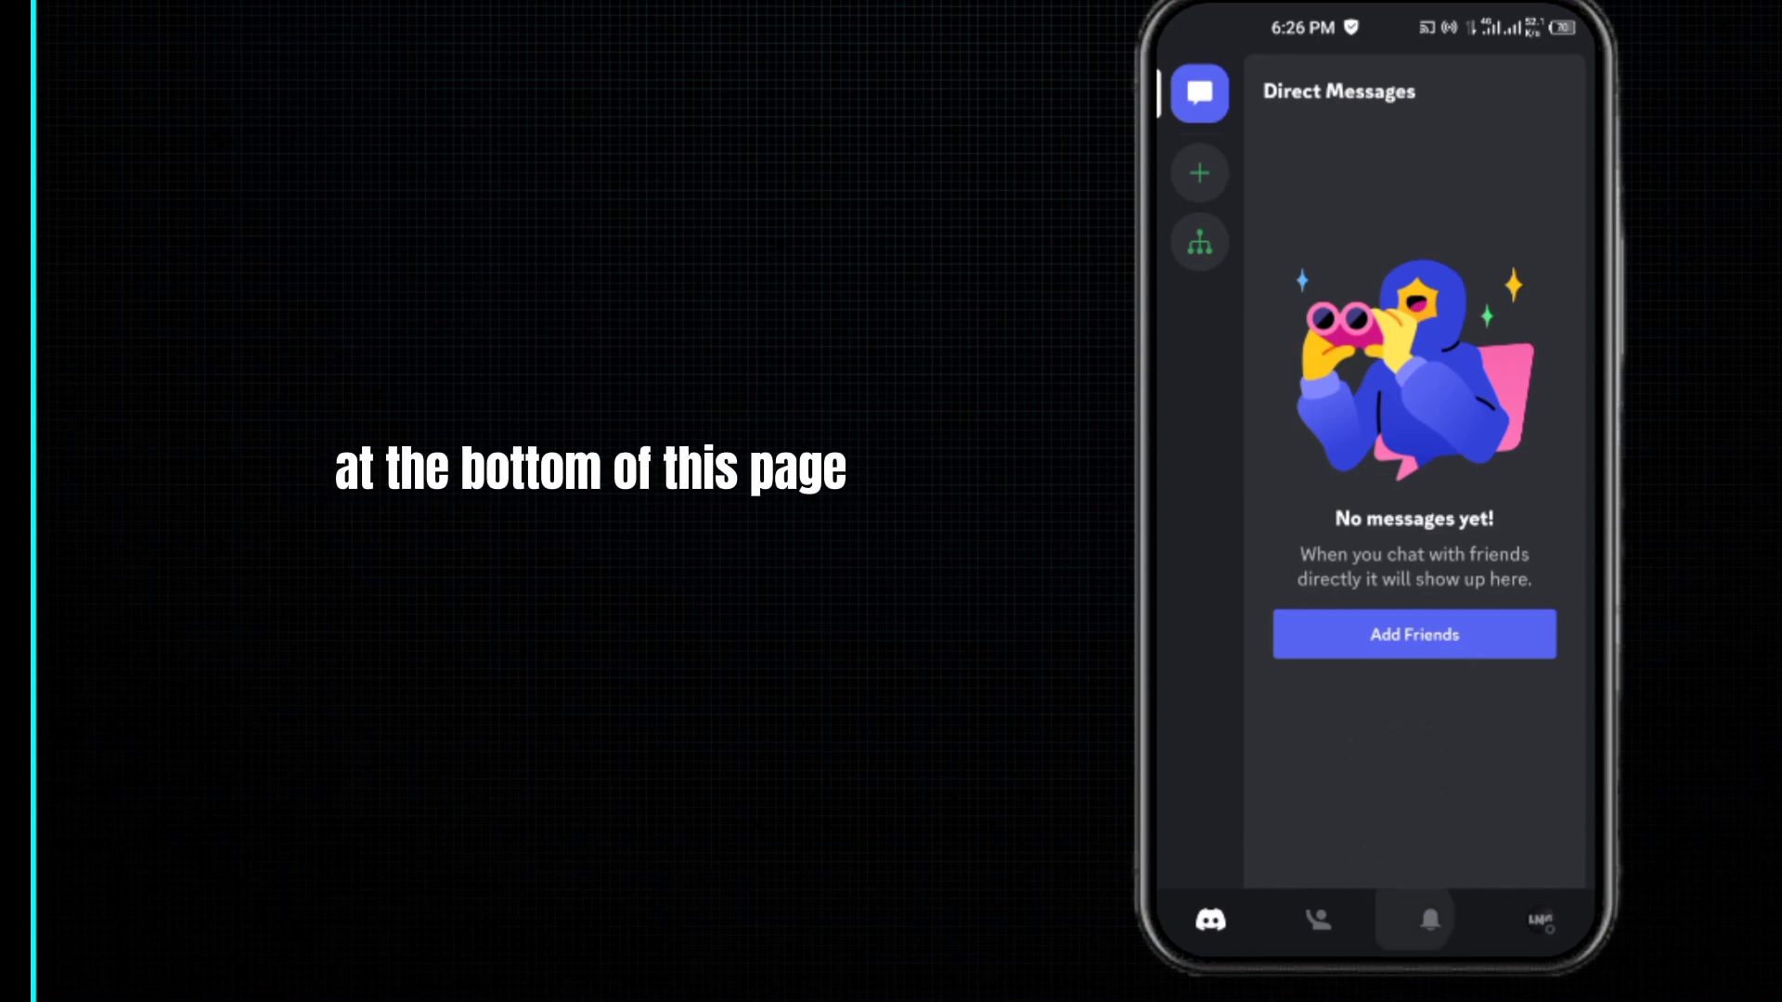
# Go to Notification Settings from the notifications inbox's overflow menu
pyautogui.click(1428, 920)
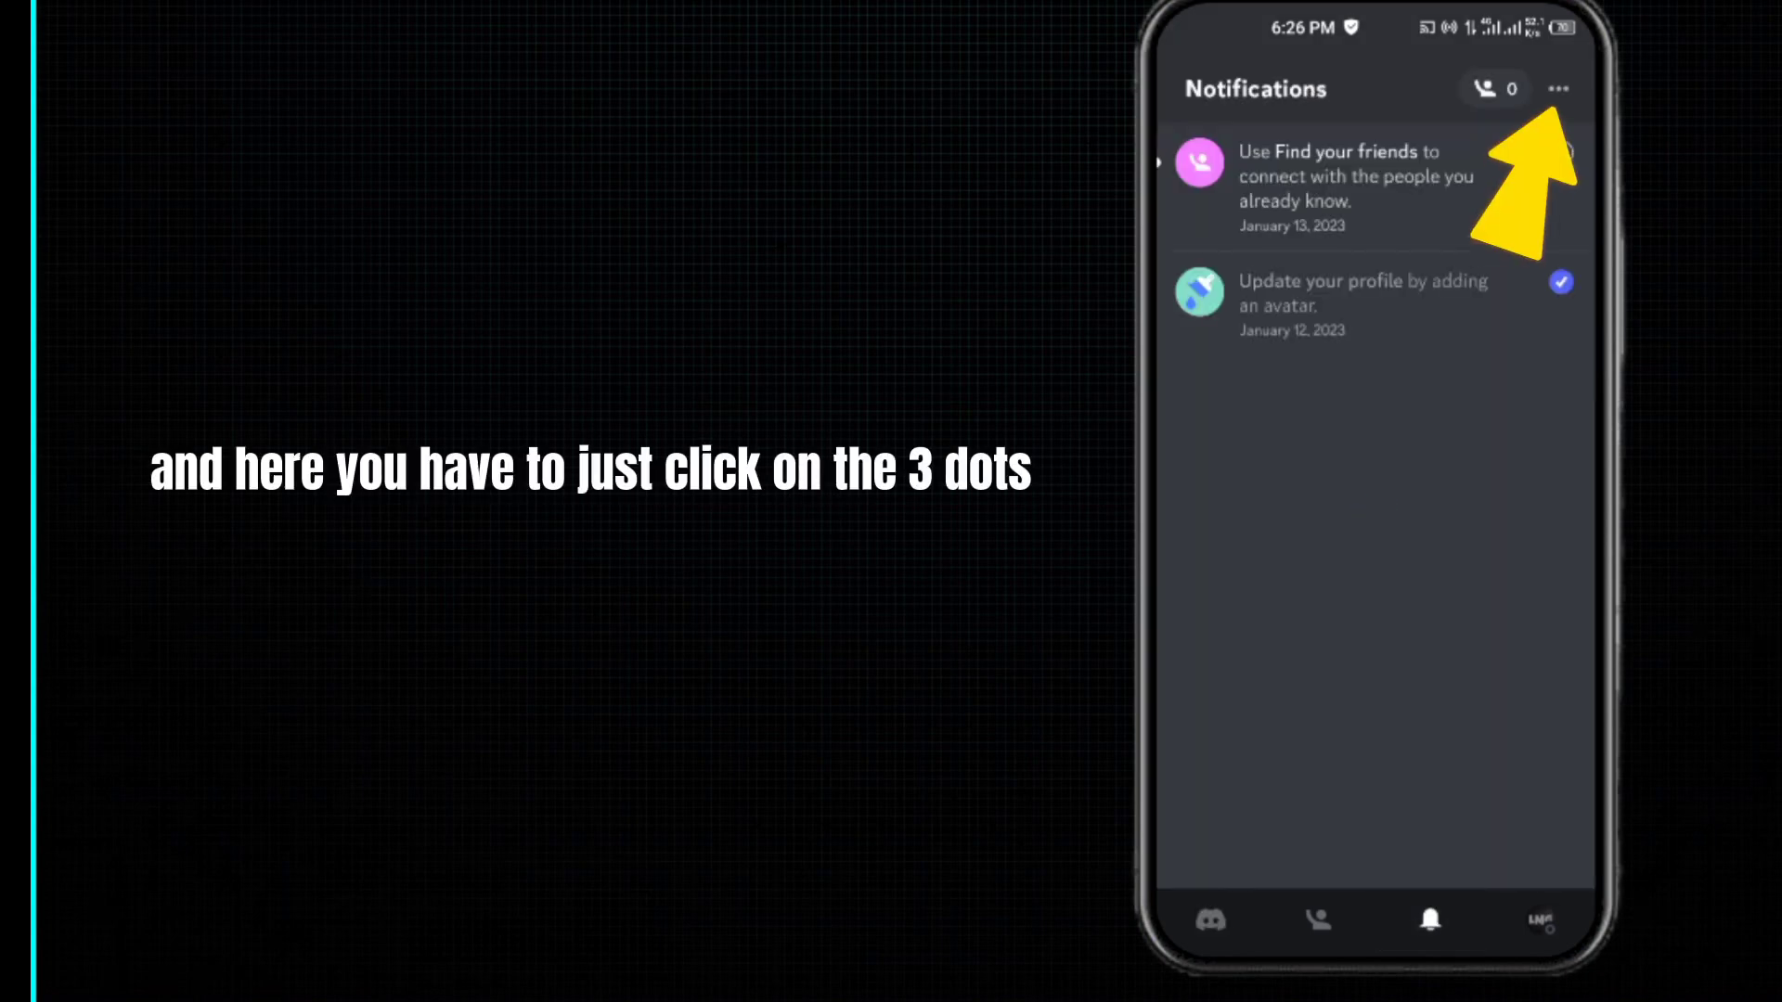
pyautogui.click(1558, 89)
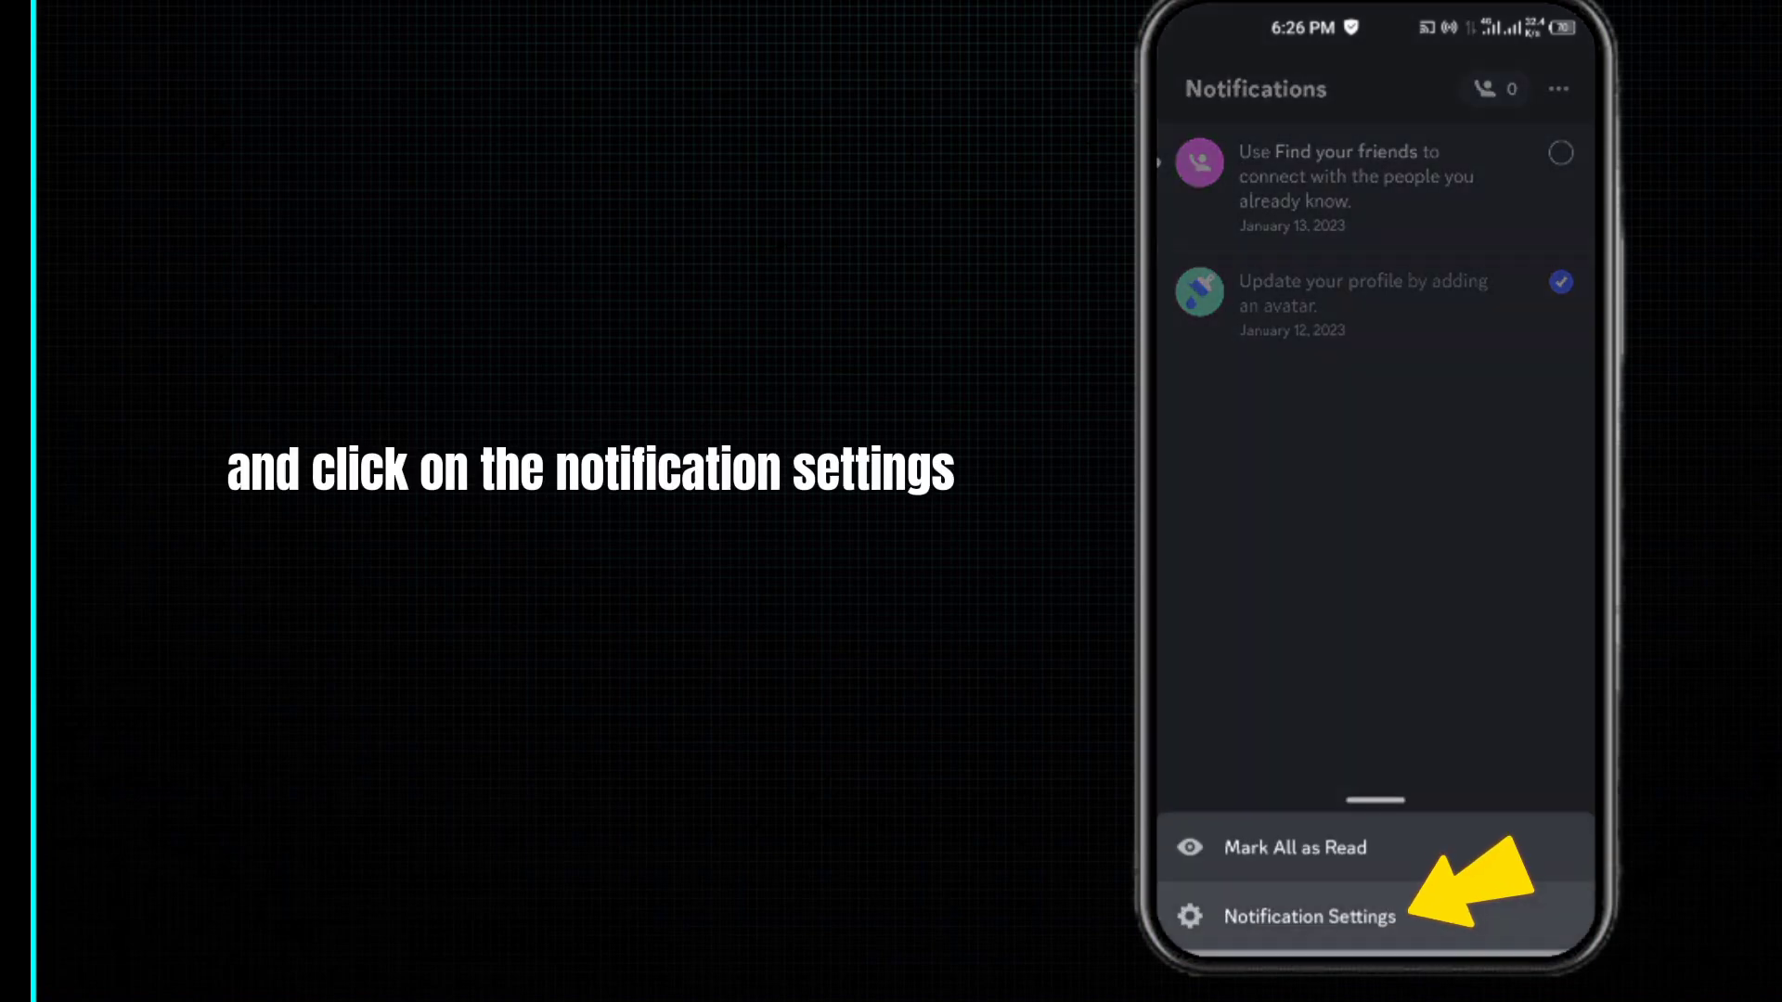
pyautogui.click(1309, 916)
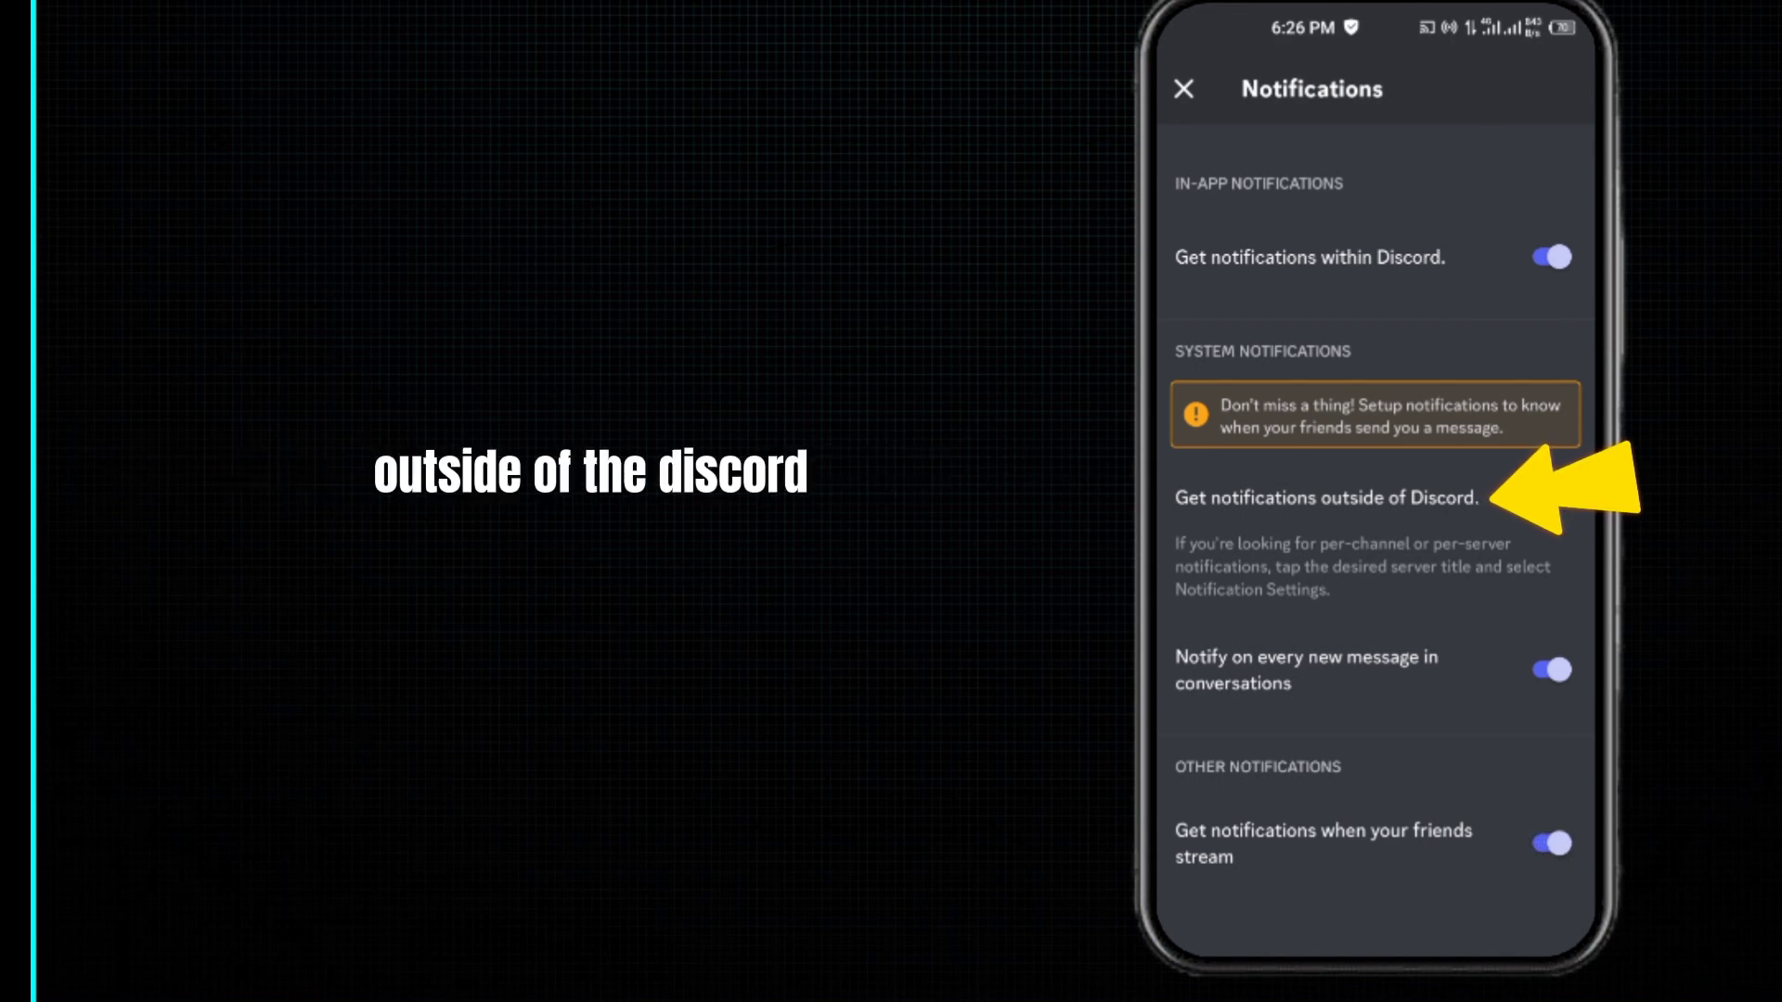
# Turn on Show notifications for Discord in Android notification settings
pyautogui.click(1307, 497)
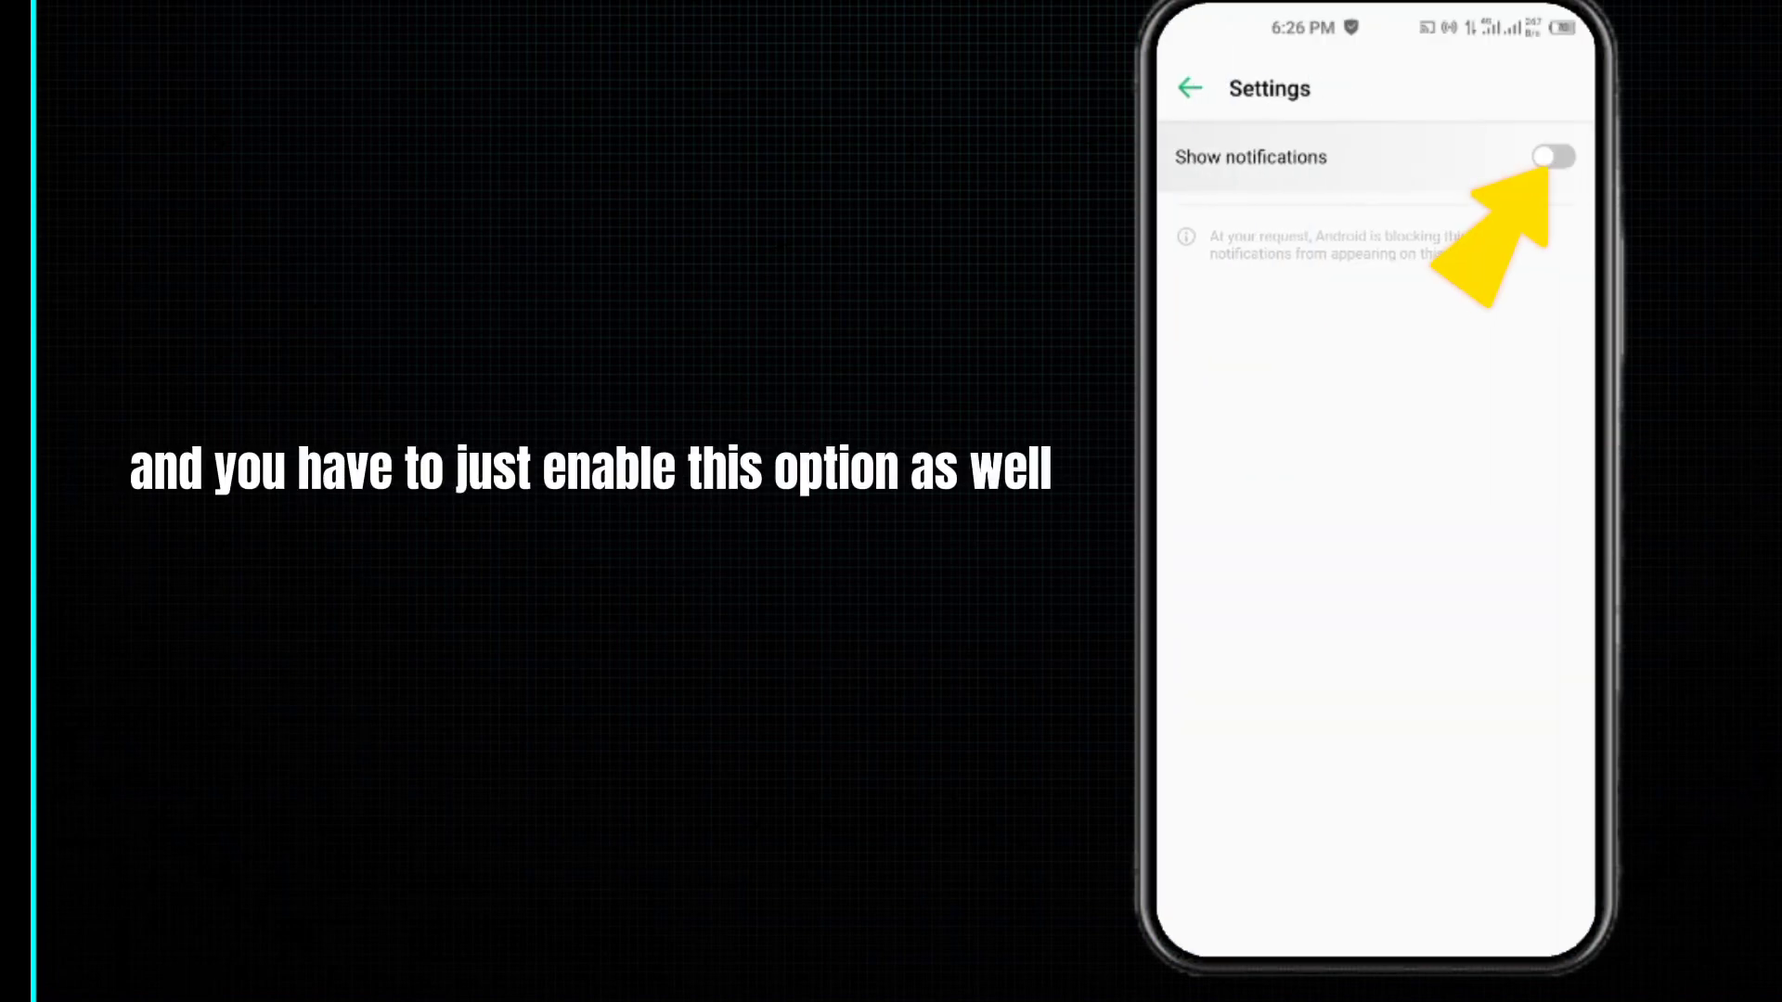
pyautogui.click(1551, 157)
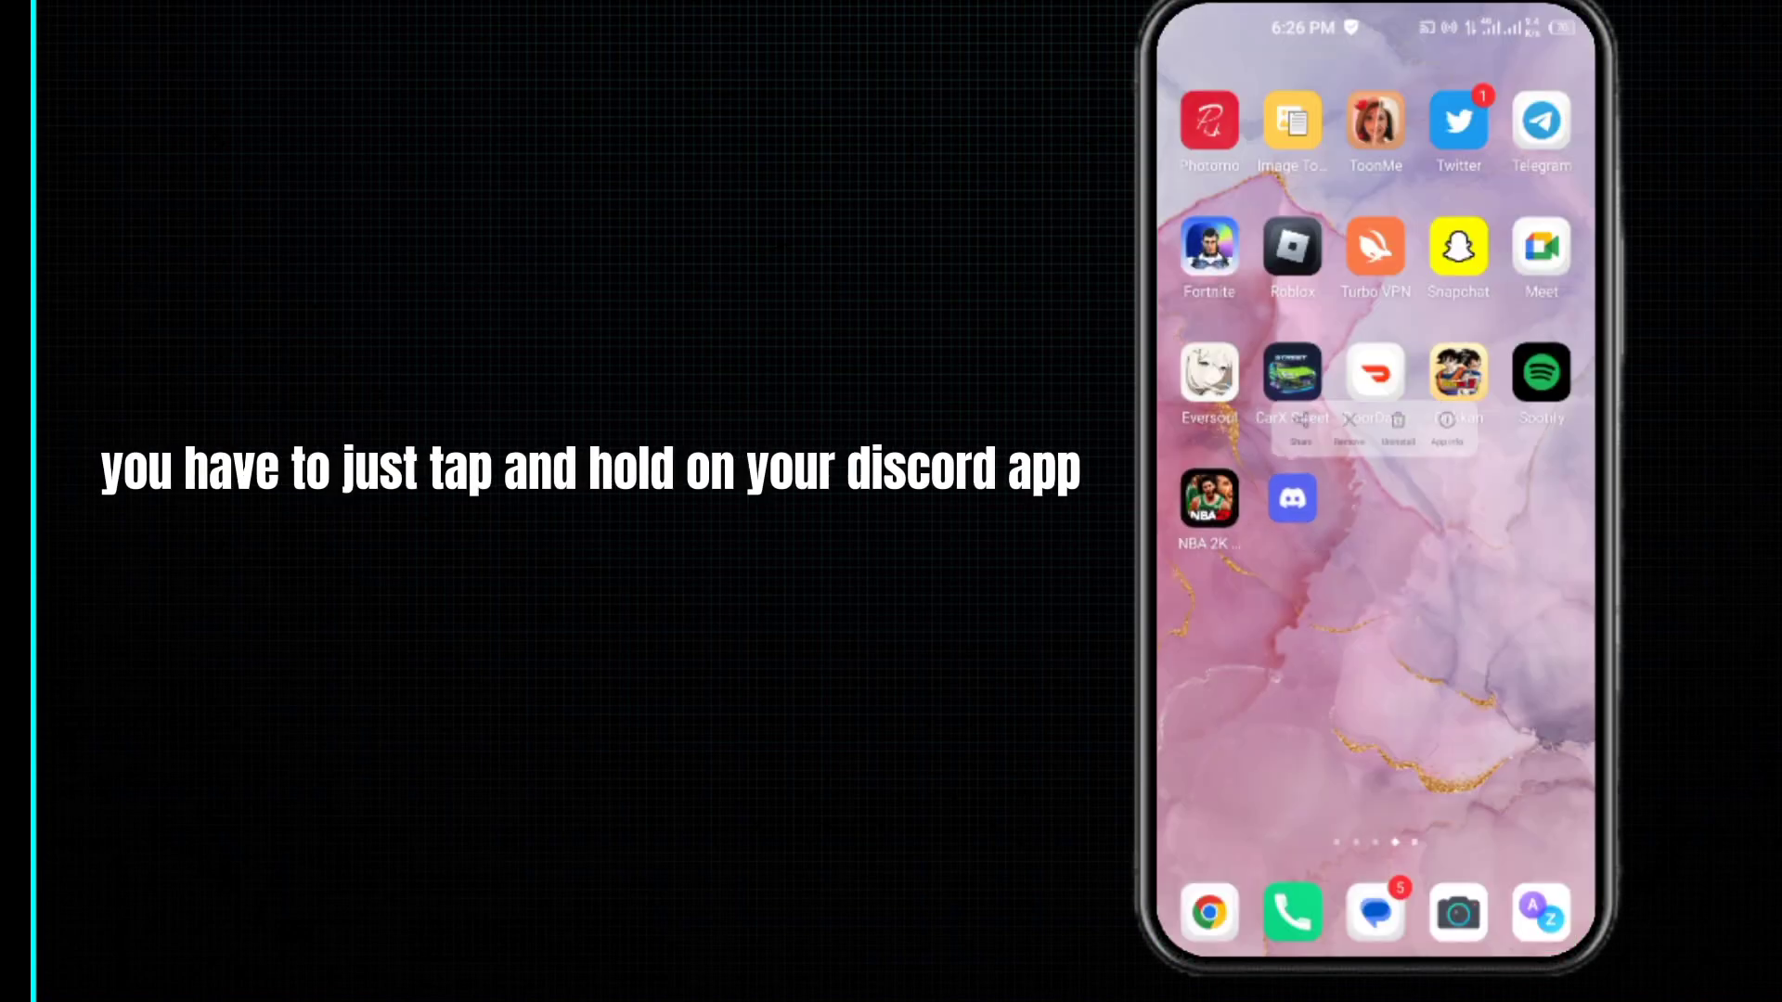
# Open Discord's App info page from its home-screen shortcut menu
pyautogui.click(1291, 500)
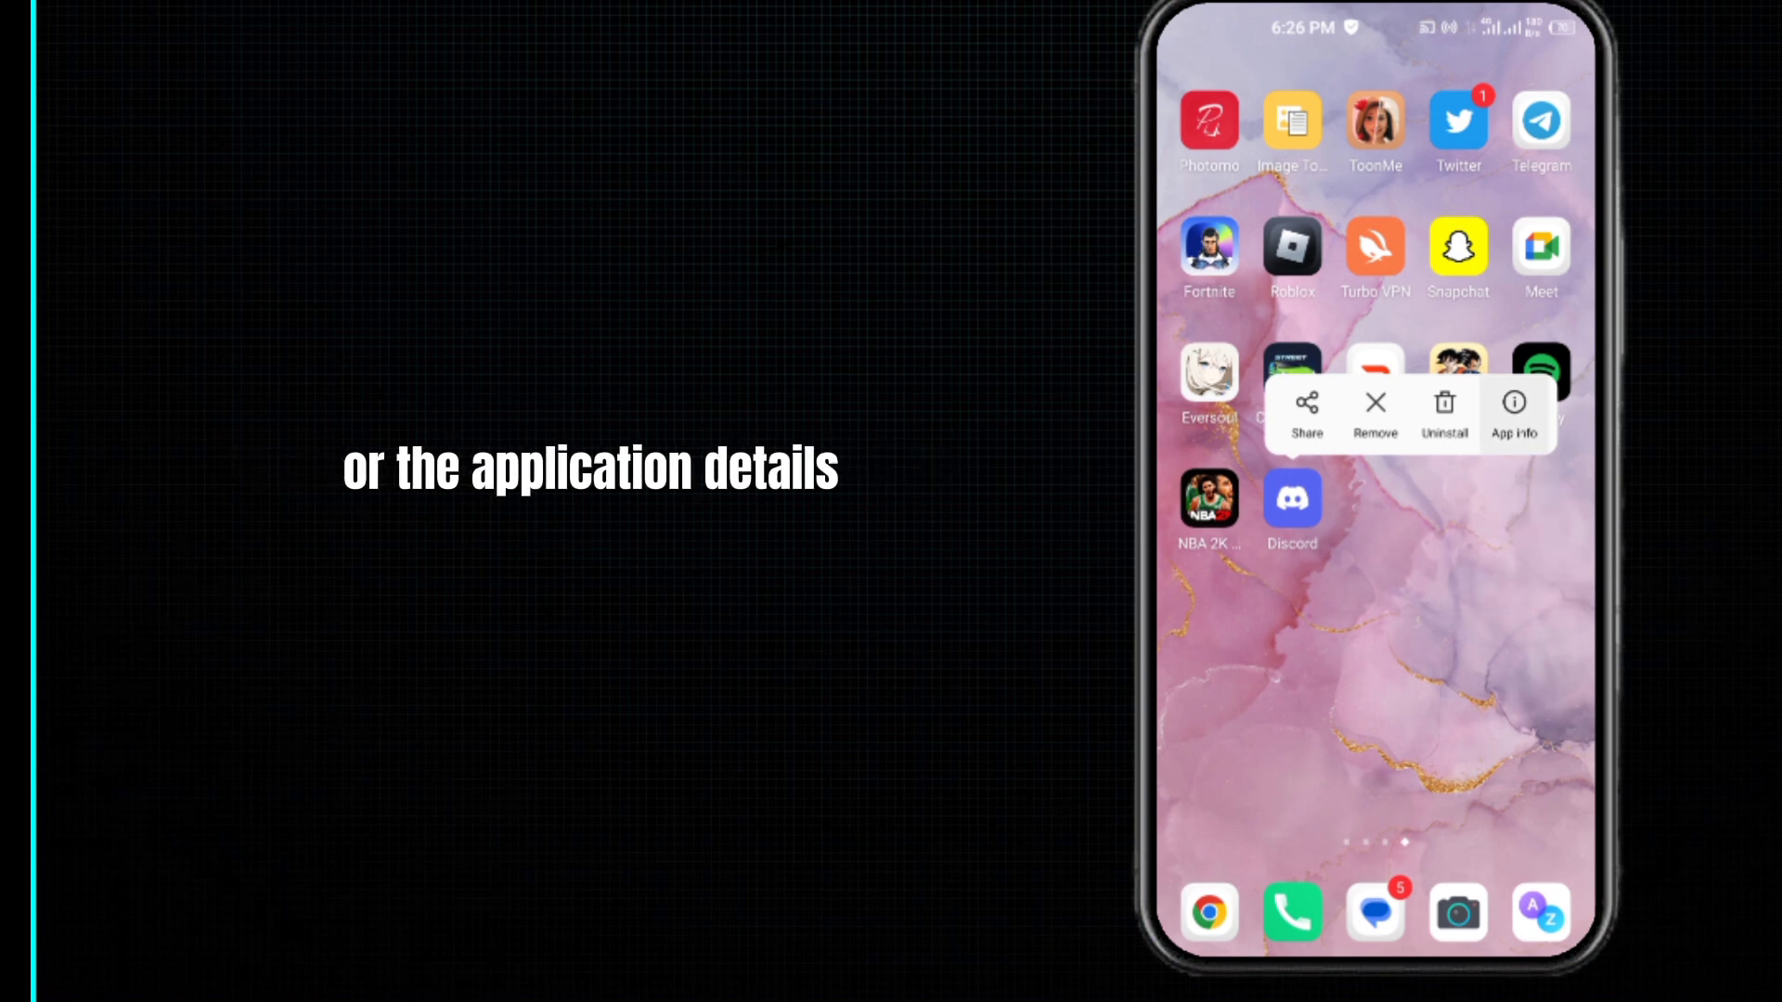
pyautogui.click(1514, 411)
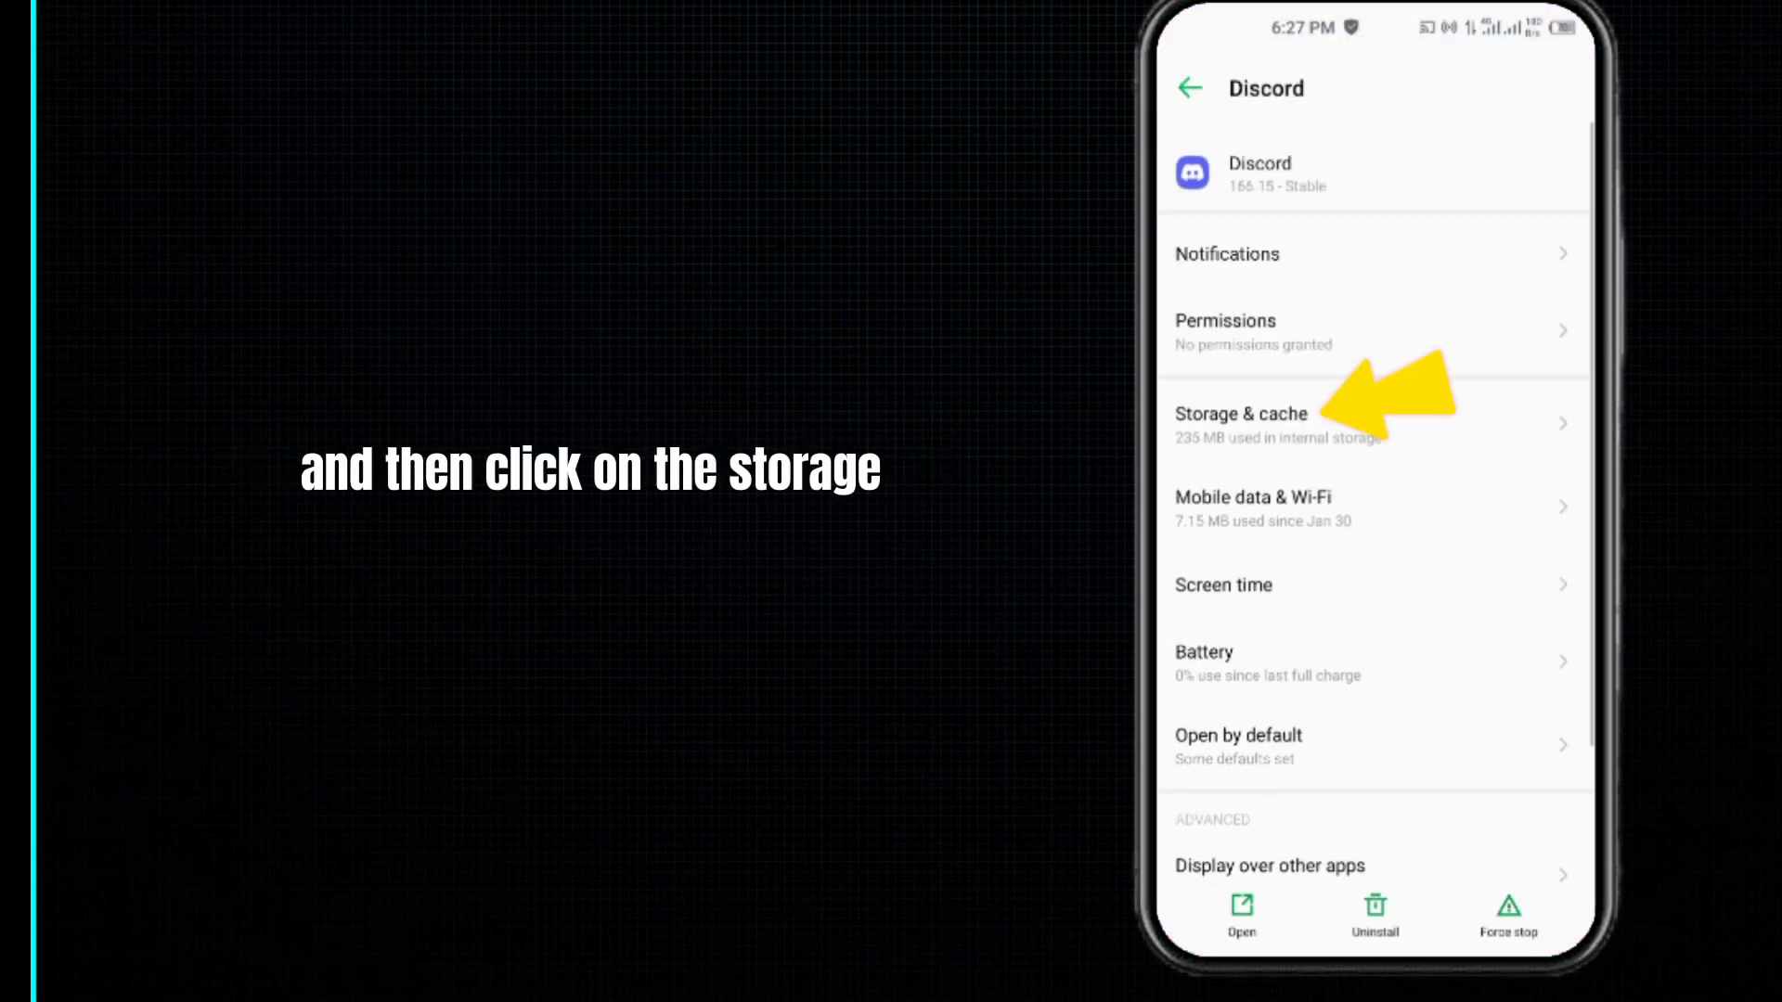
# Clear Discord's 1.00 MB cache under Storage & cache, leaving 0 B
pyautogui.click(1239, 412)
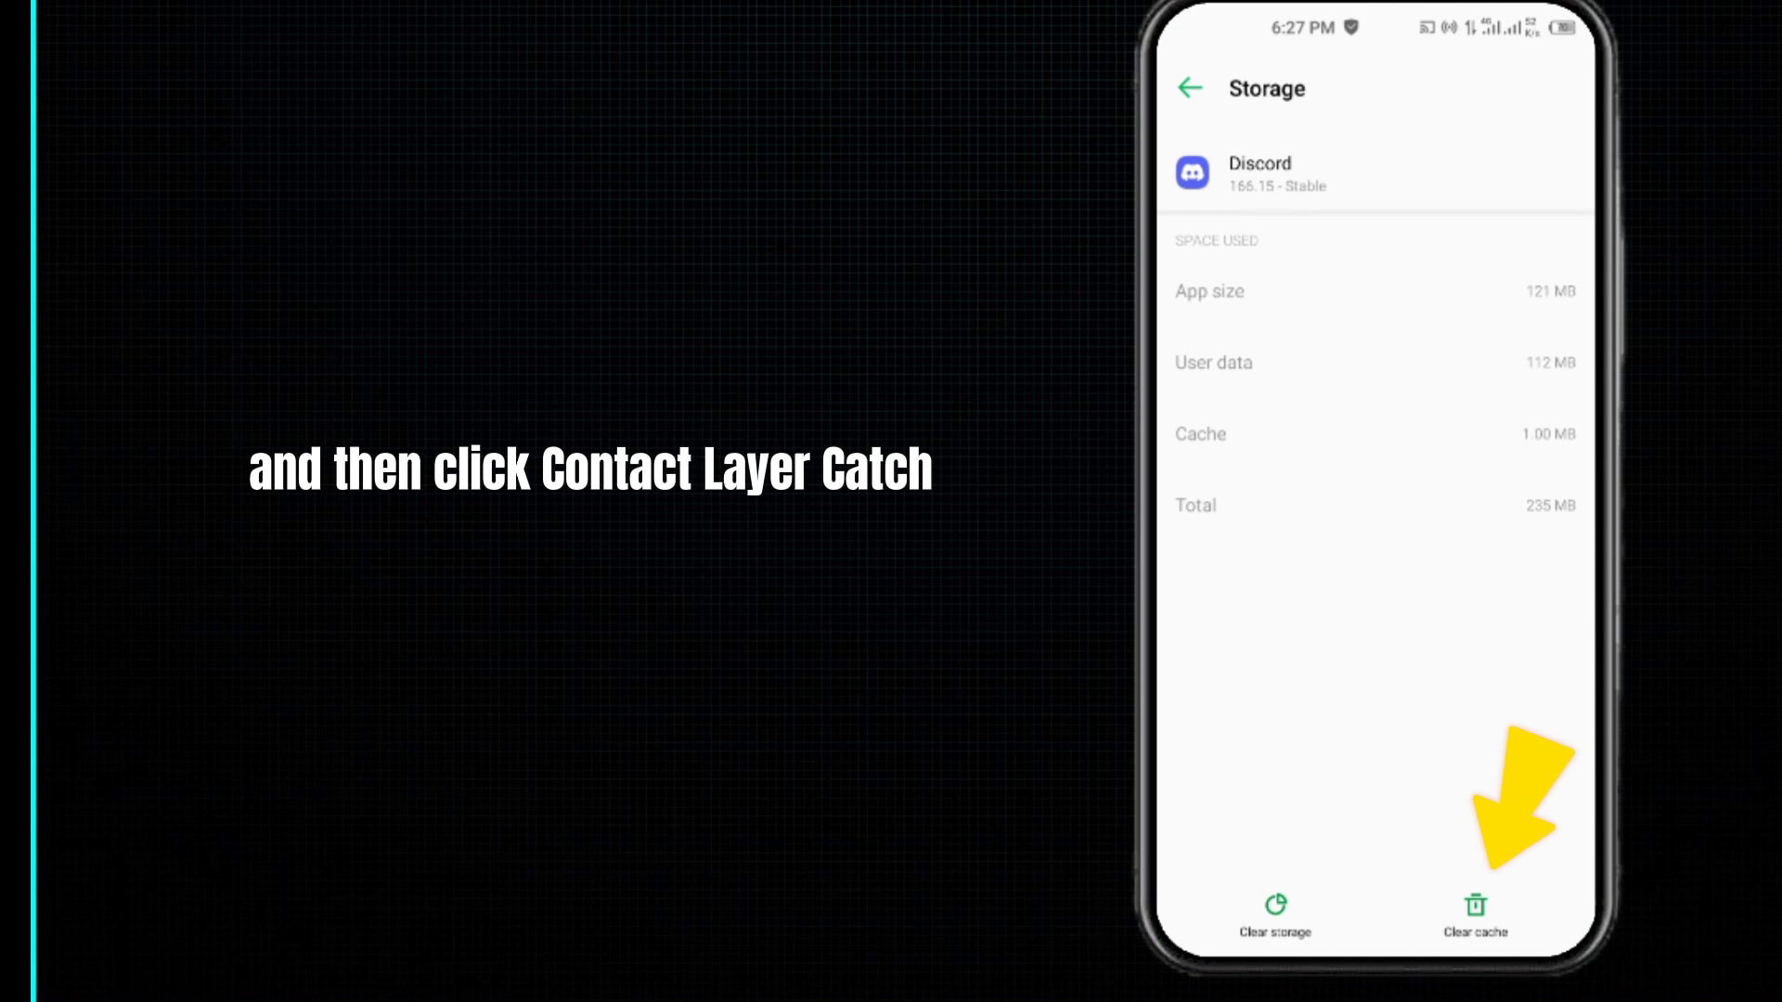
pyautogui.click(1473, 921)
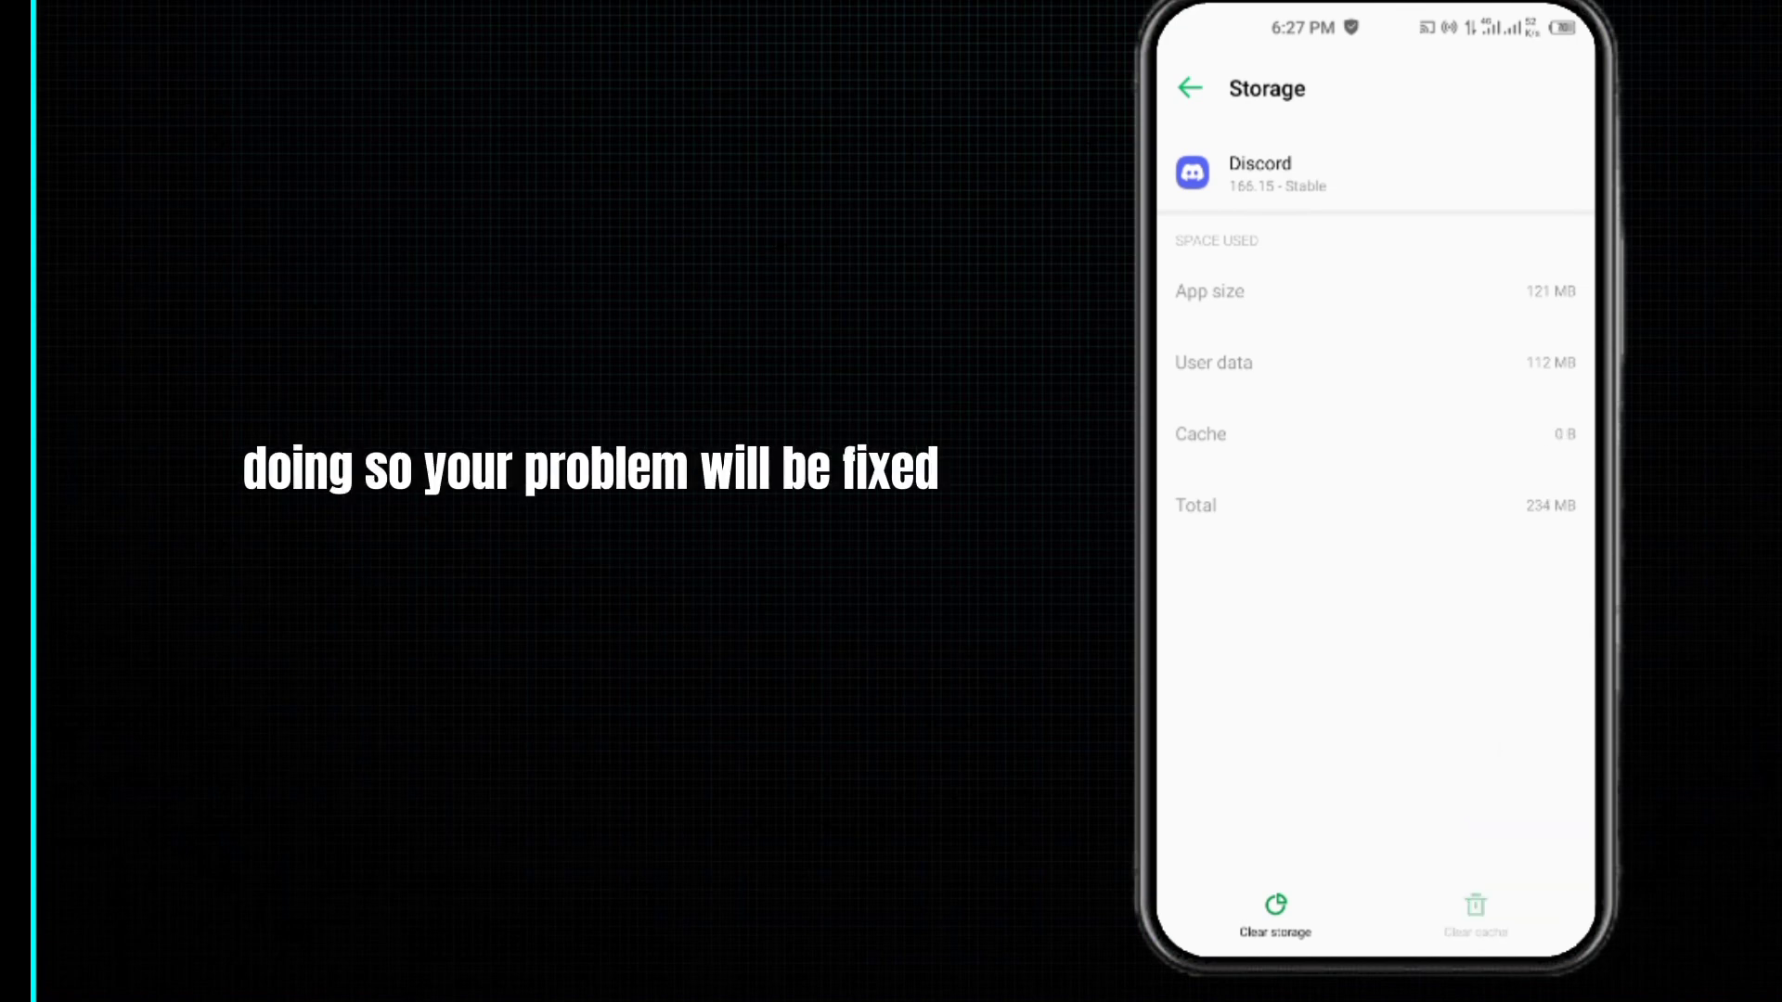